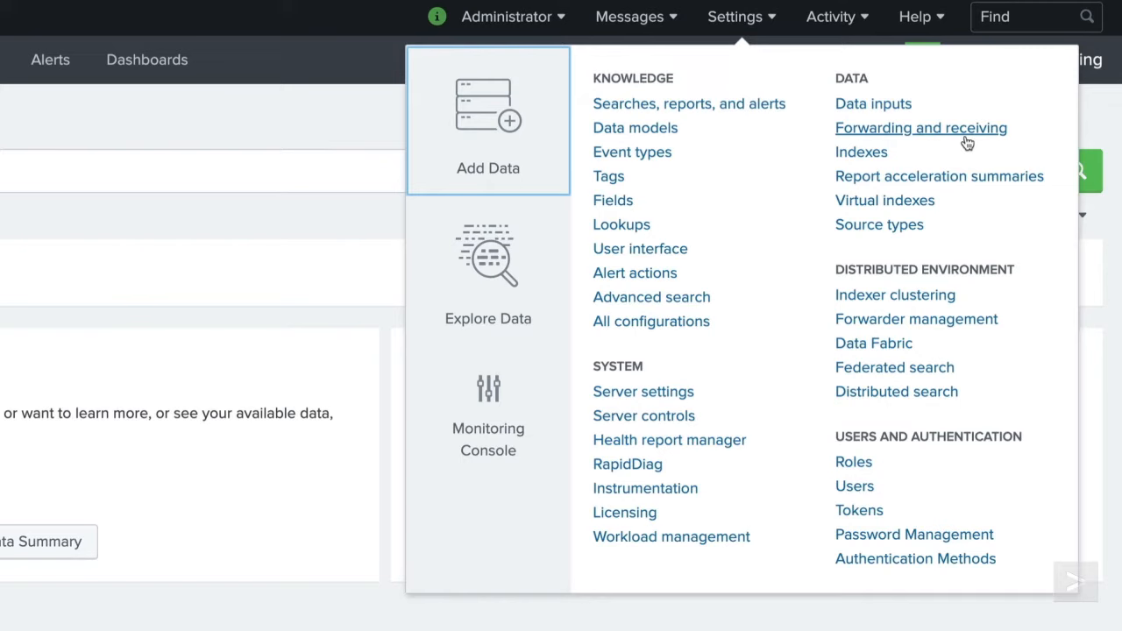
- Add and save a new receiving configuration listening on port 9997
{"action": "left_click", "coordinate": [921, 127]}
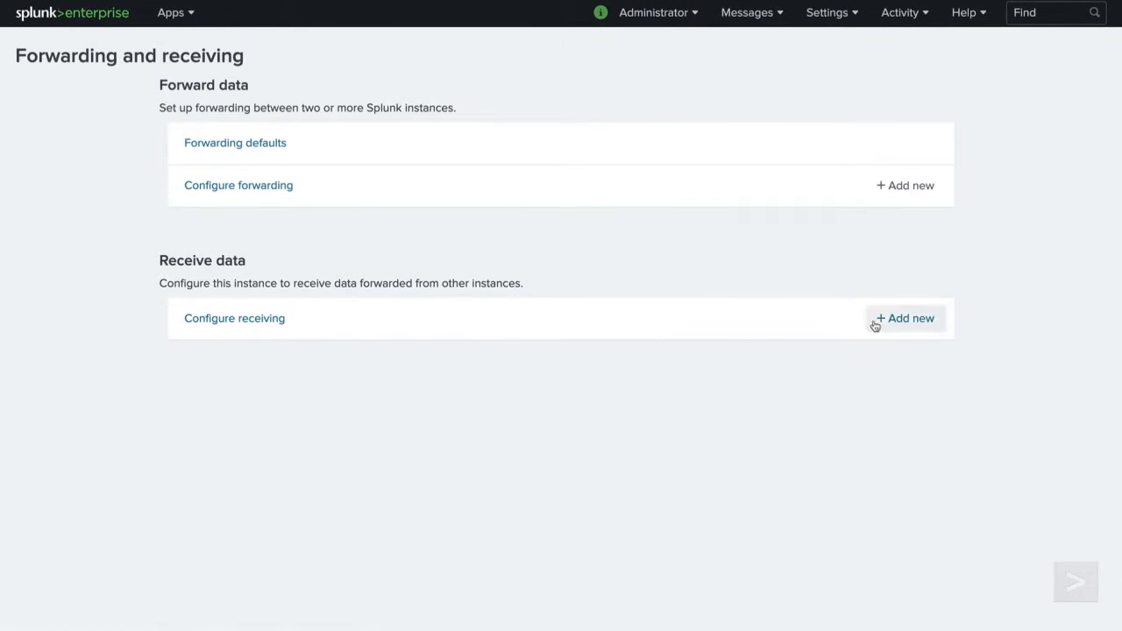
{"action": "left_click", "coordinate": [904, 318]}
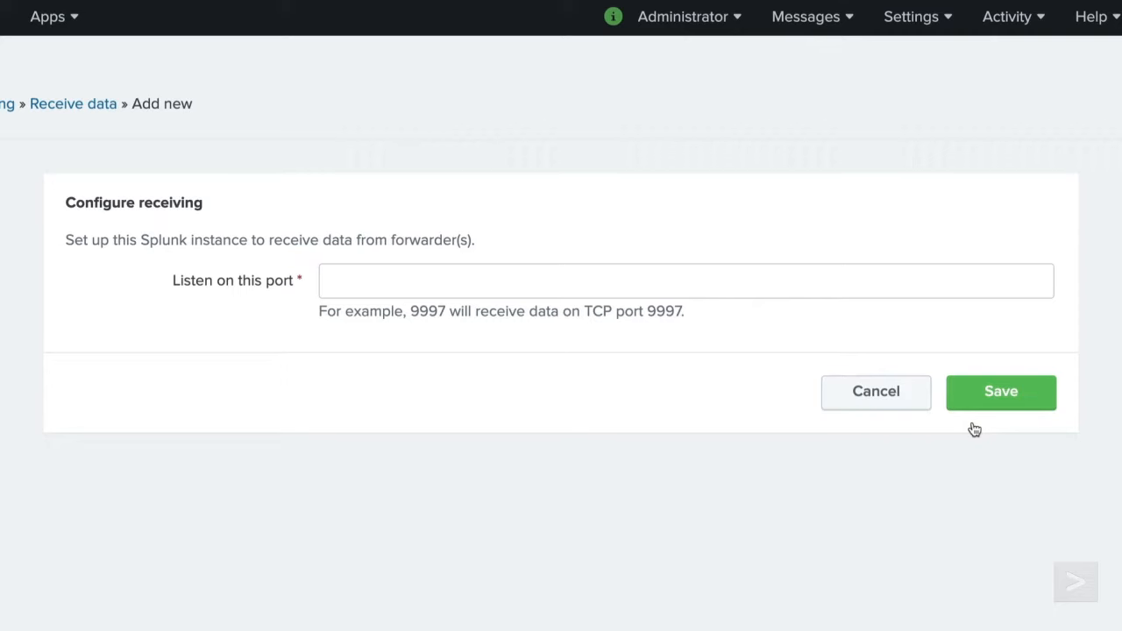
{"action": "left_click", "coordinate": [686, 281]}
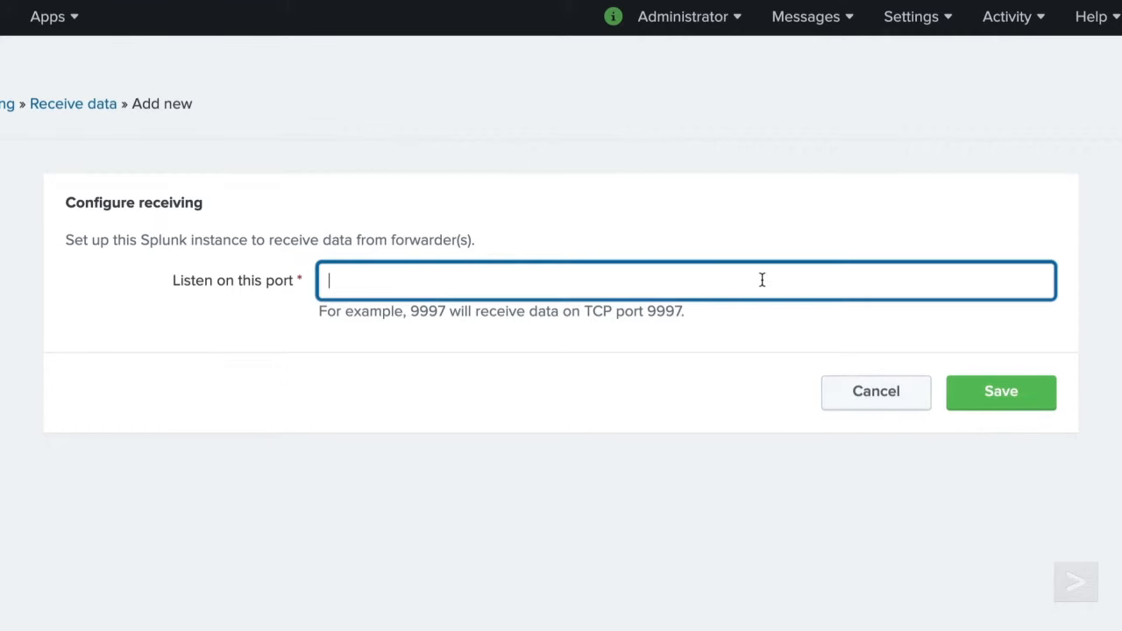
{"action": "type", "text": "9997"}
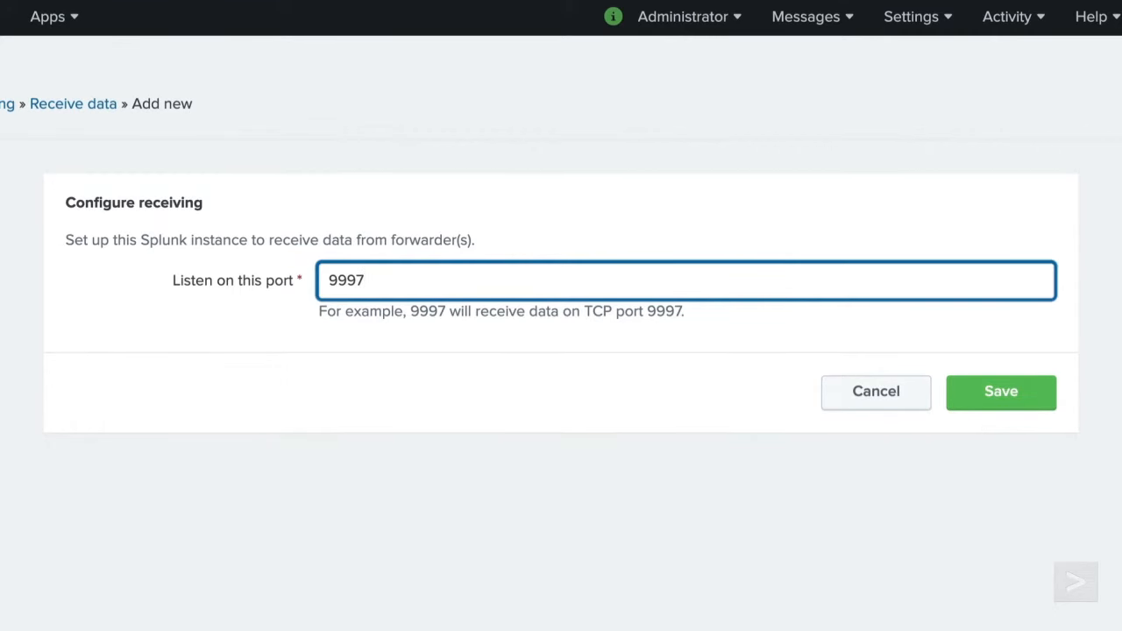
{"action": "left_click", "coordinate": [1001, 391]}
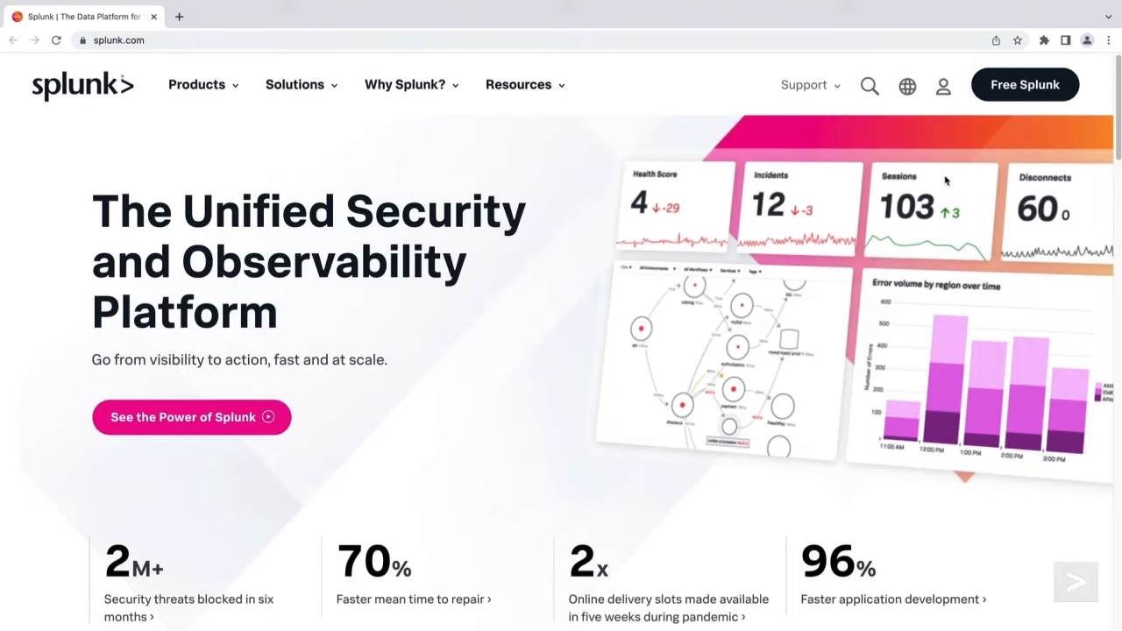
{"action": "mouse_move", "coordinate": [1026, 85]}
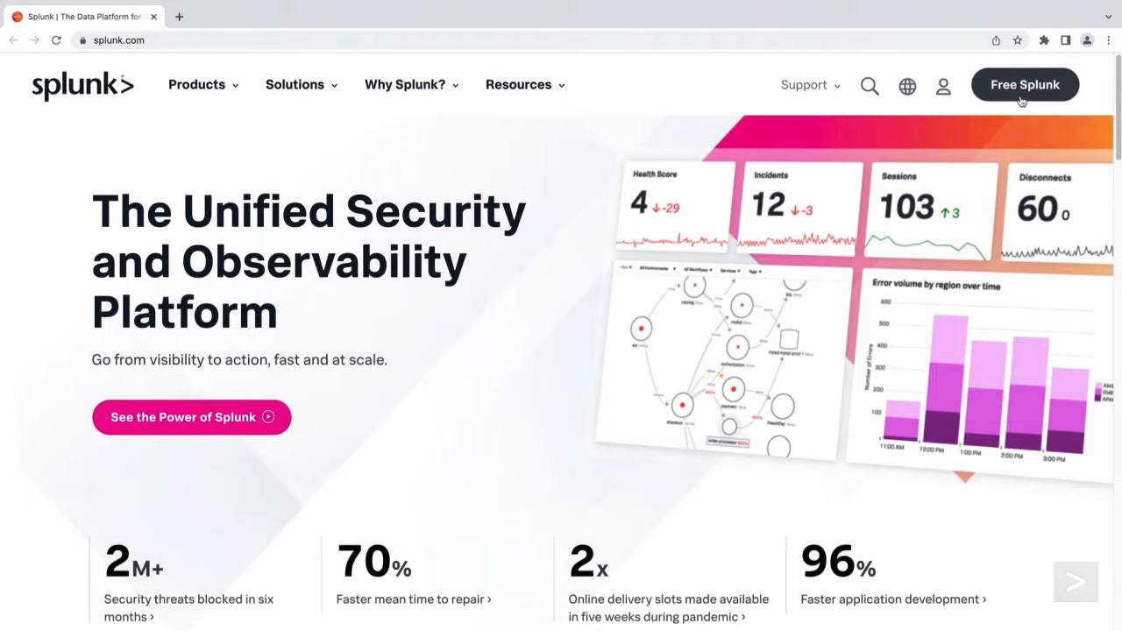
- Log in to splunk.com with the existing account buttercupthepwny and its password
{"action": "left_click", "coordinate": [1024, 85]}
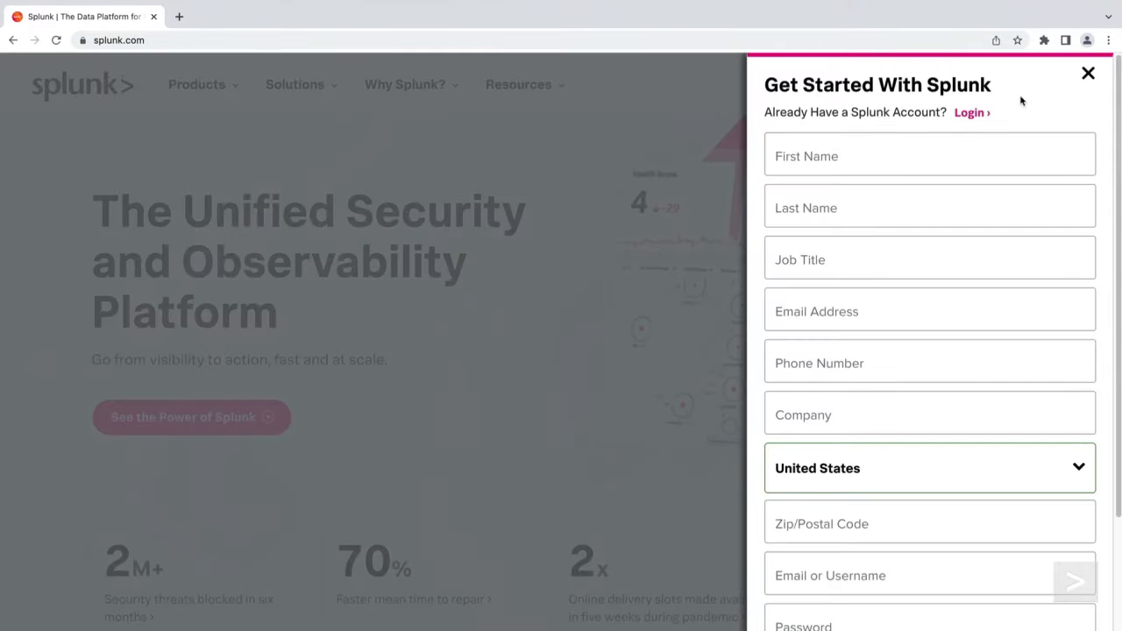
{"action": "mouse_move", "coordinate": [986, 129]}
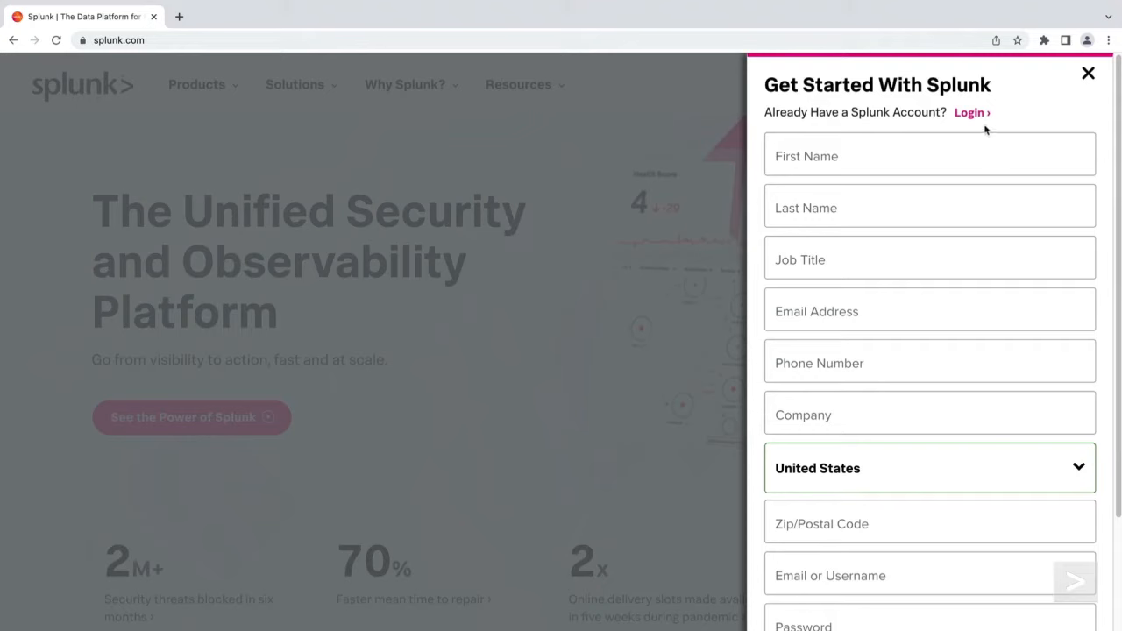
{"action": "left_click", "coordinate": [969, 113]}
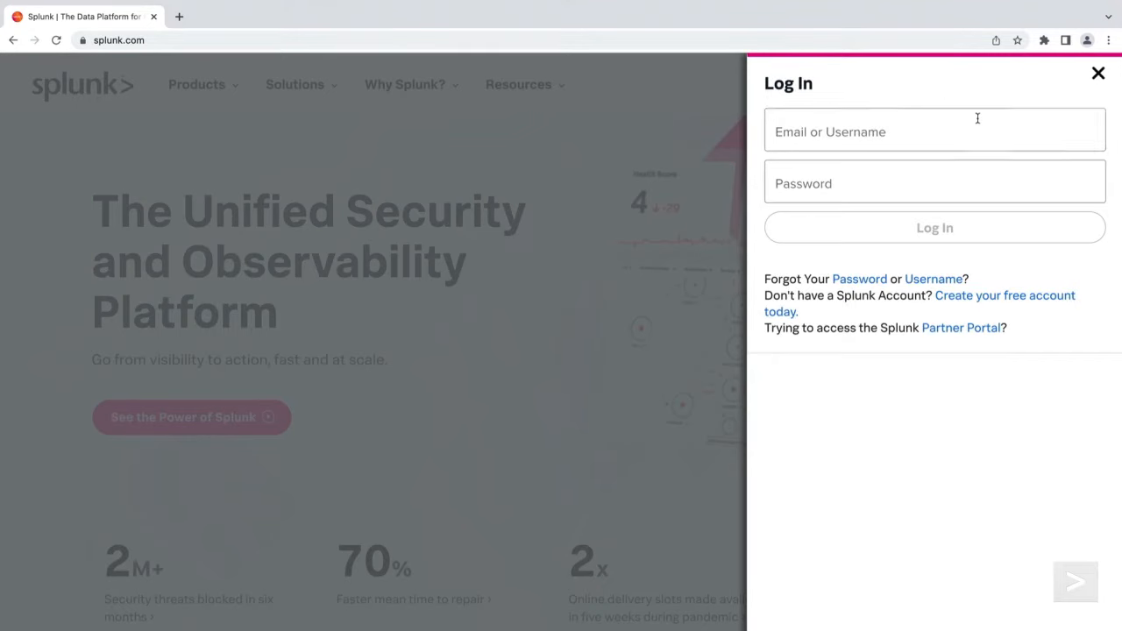
{"action": "type", "text": "buttercupthepwny"}
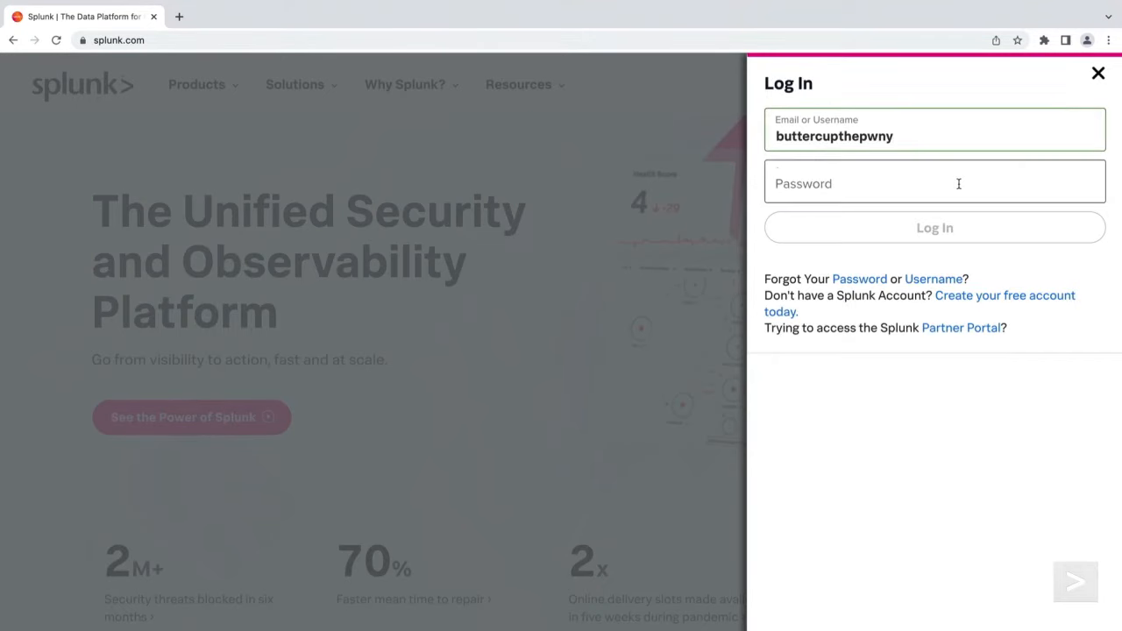
{"action": "left_click", "coordinate": [935, 227]}
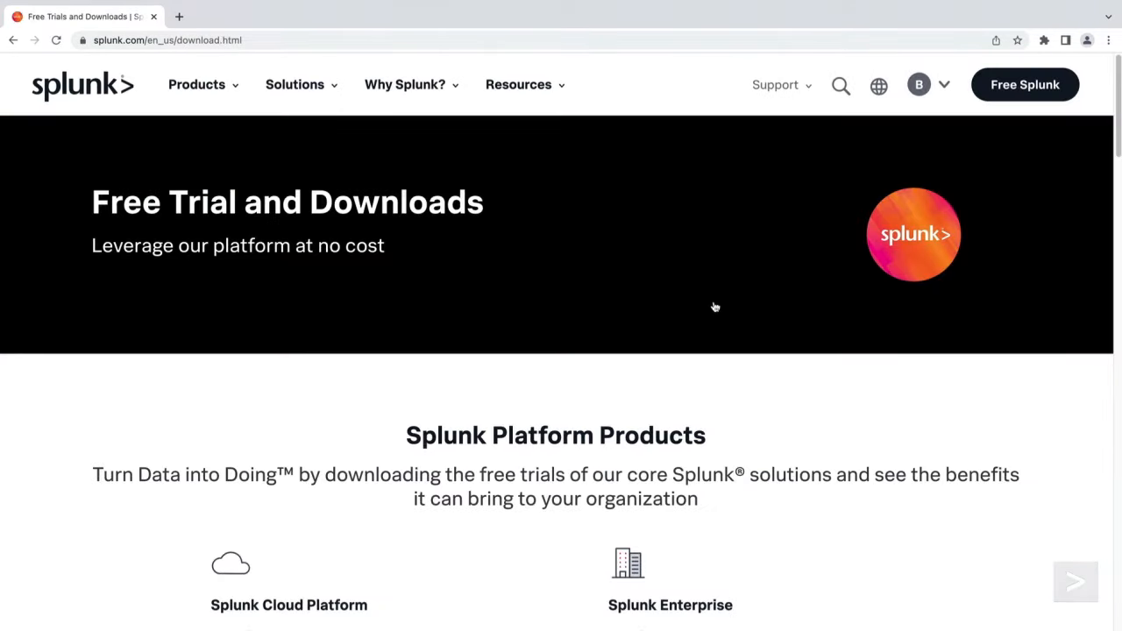
- Download the Splunk Universal Forwarder 9.0.1 64-bit Linux .tgz package
{"action": "scroll", "scroll_direction": "down", "scroll_amount": 3}
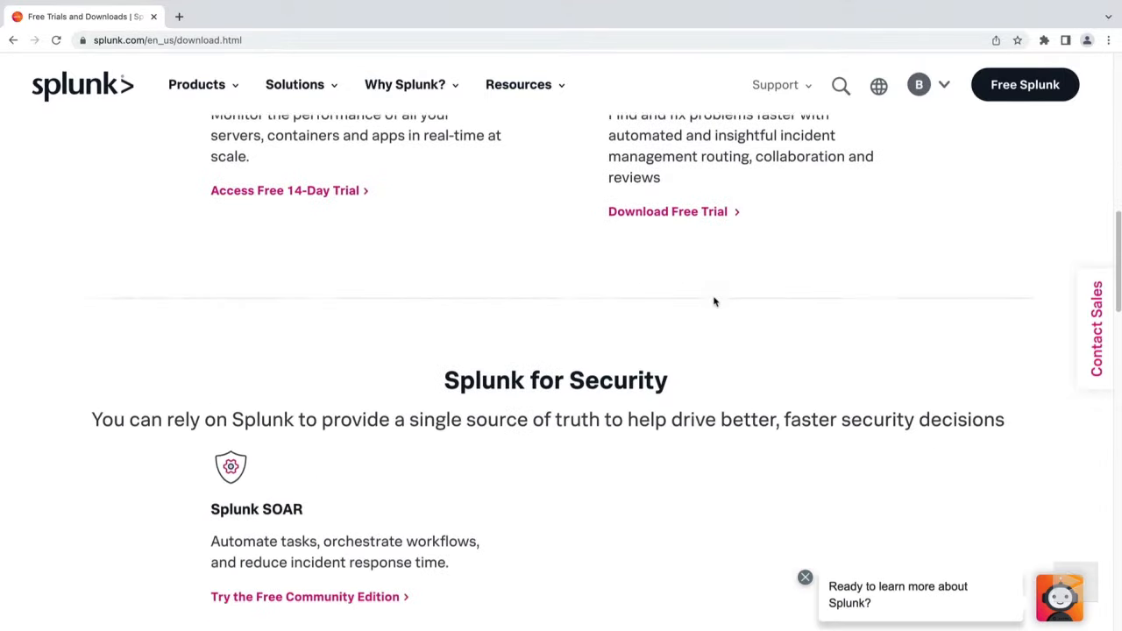
{"action": "scroll", "scroll_direction": "down", "scroll_amount": 3}
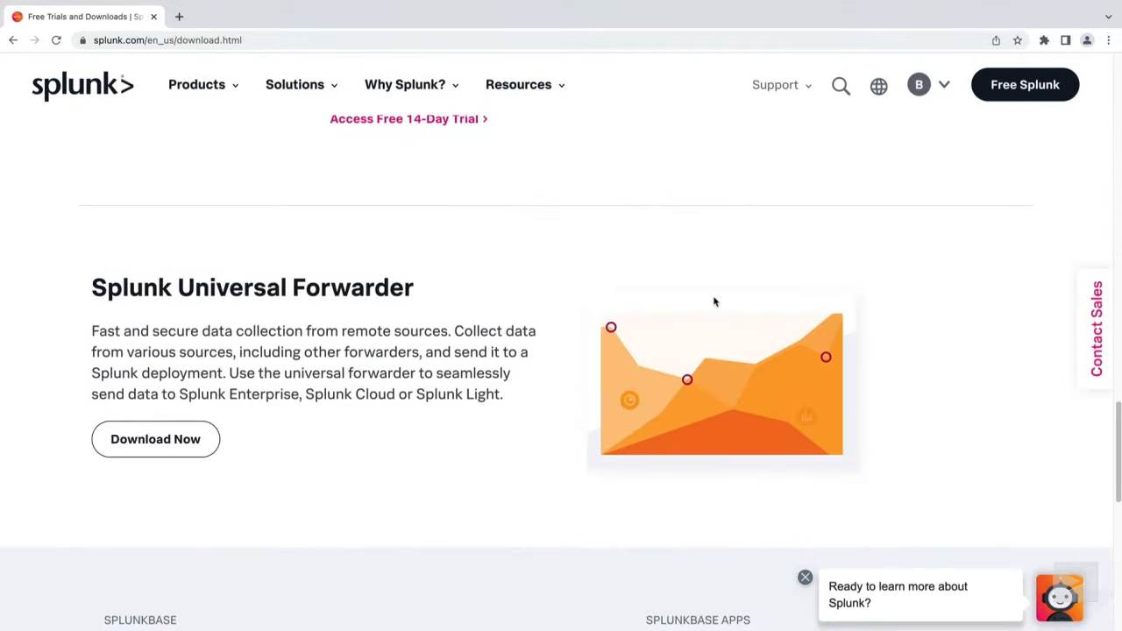
{"action": "mouse_move", "coordinate": [155, 440]}
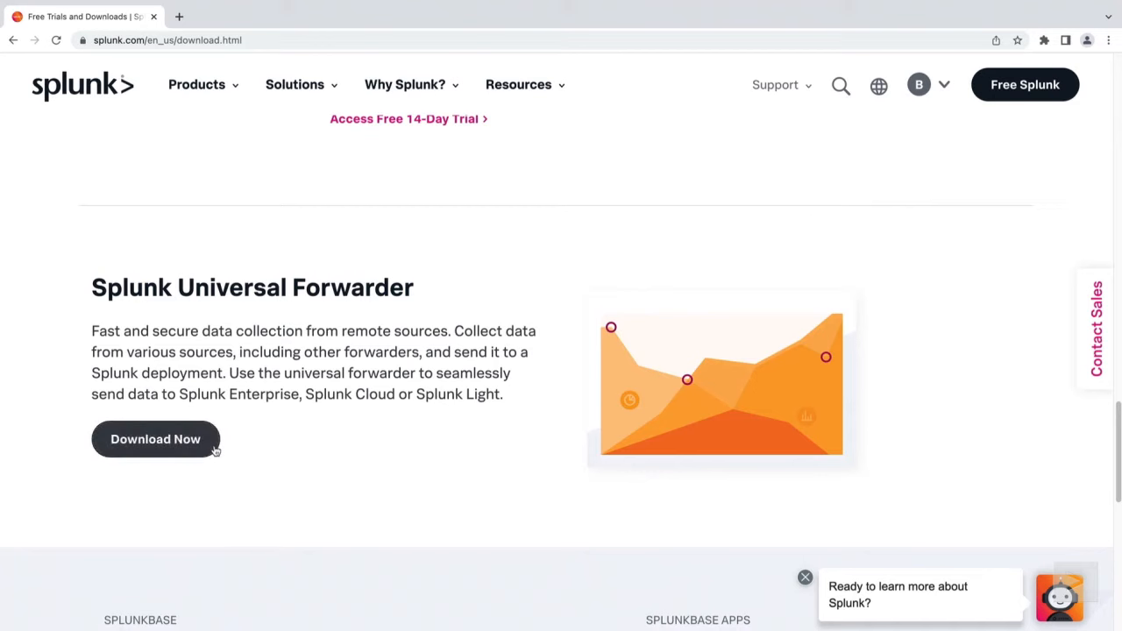
{"action": "left_click", "coordinate": [156, 439]}
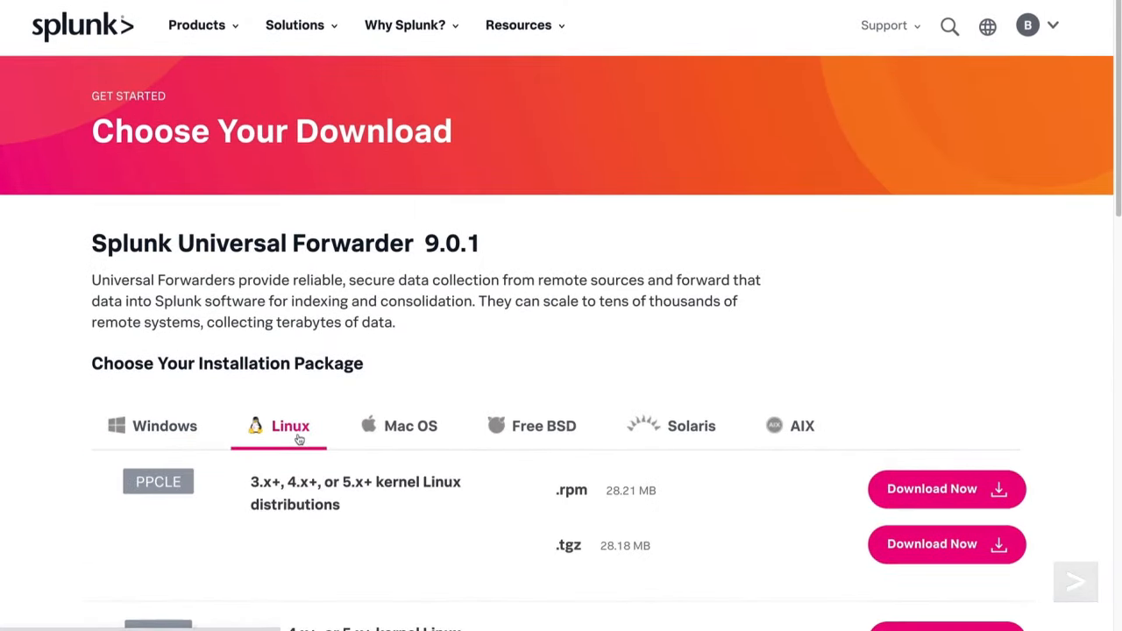
{"action": "scroll", "scroll_direction": "down", "scroll_amount": 3}
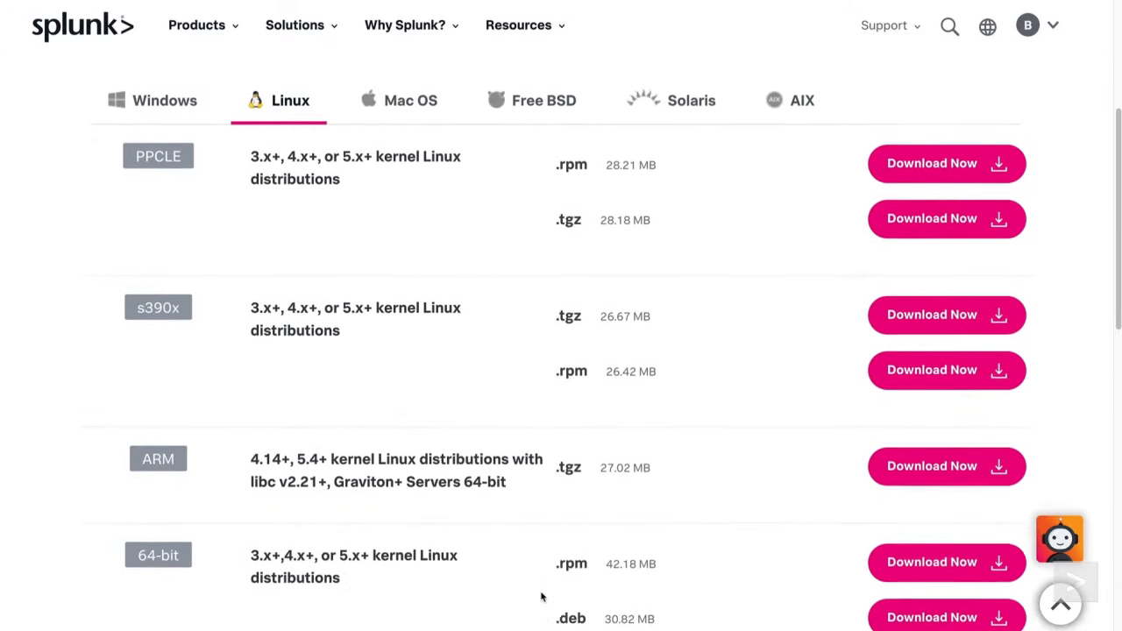
{"action": "scroll", "scroll_direction": "down", "scroll_amount": 3}
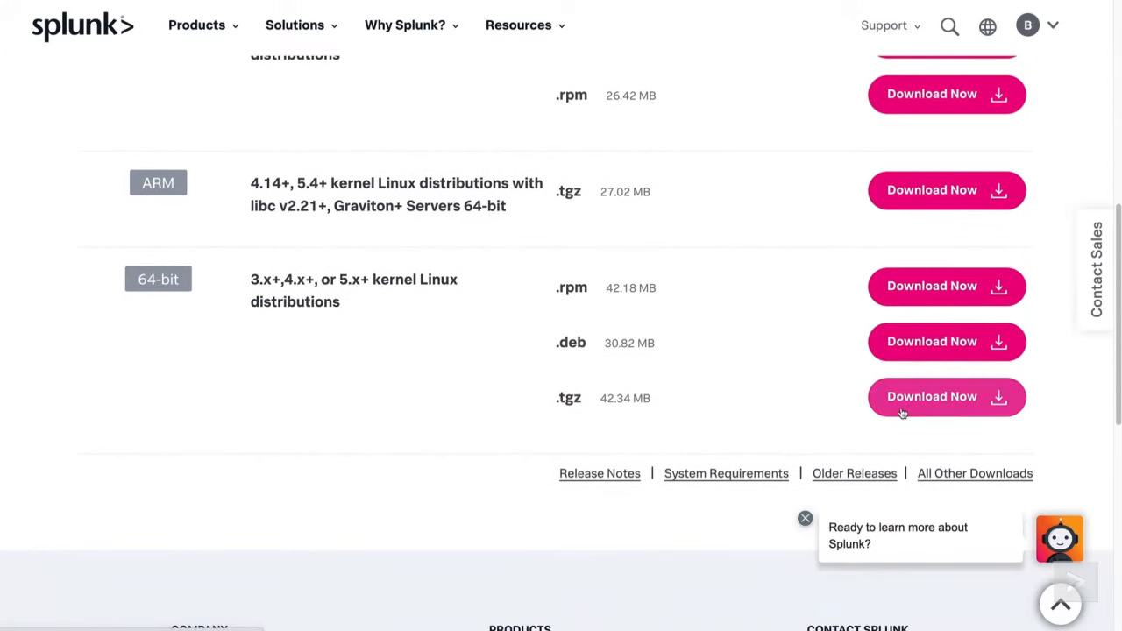
{"action": "left_click", "coordinate": [946, 396]}
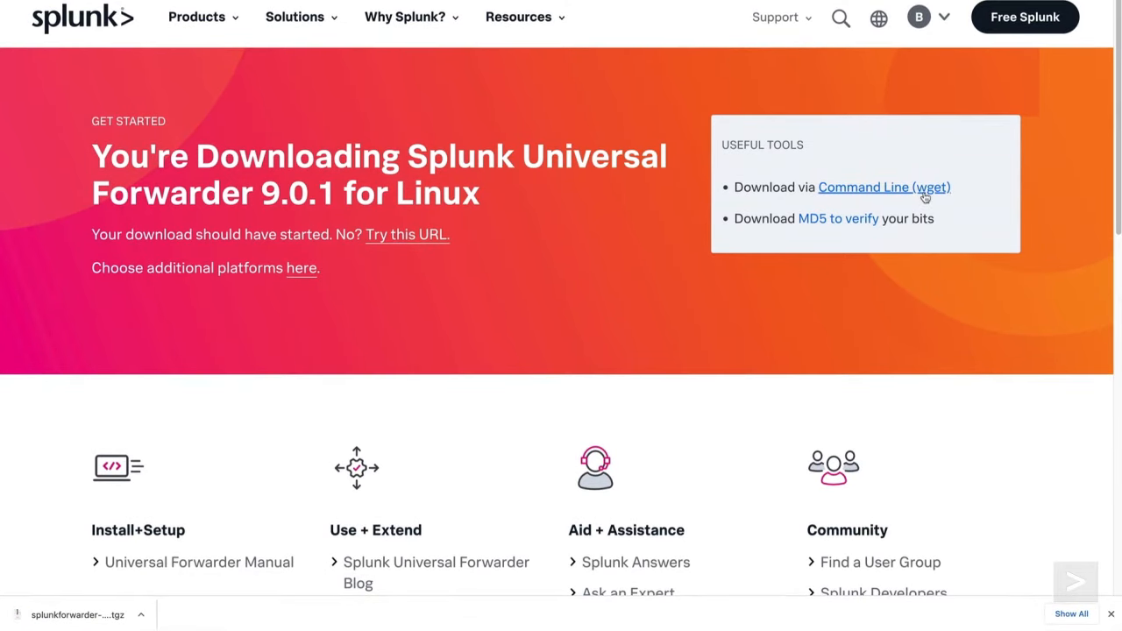
{"action": "left_click", "coordinate": [883, 187]}
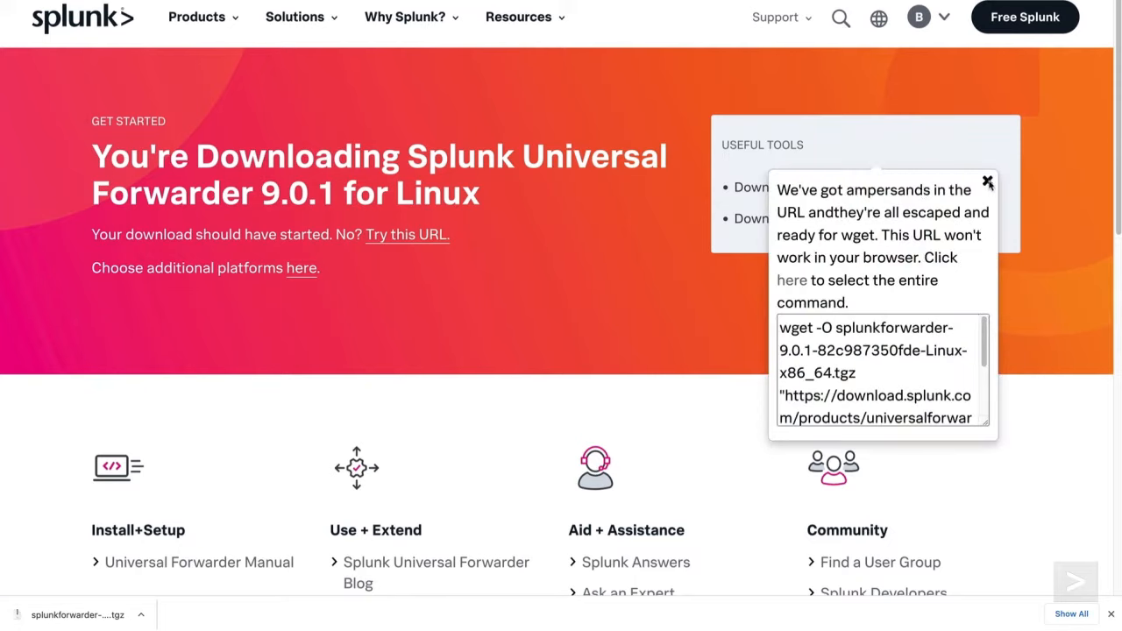
{"action": "left_click", "coordinate": [988, 181]}
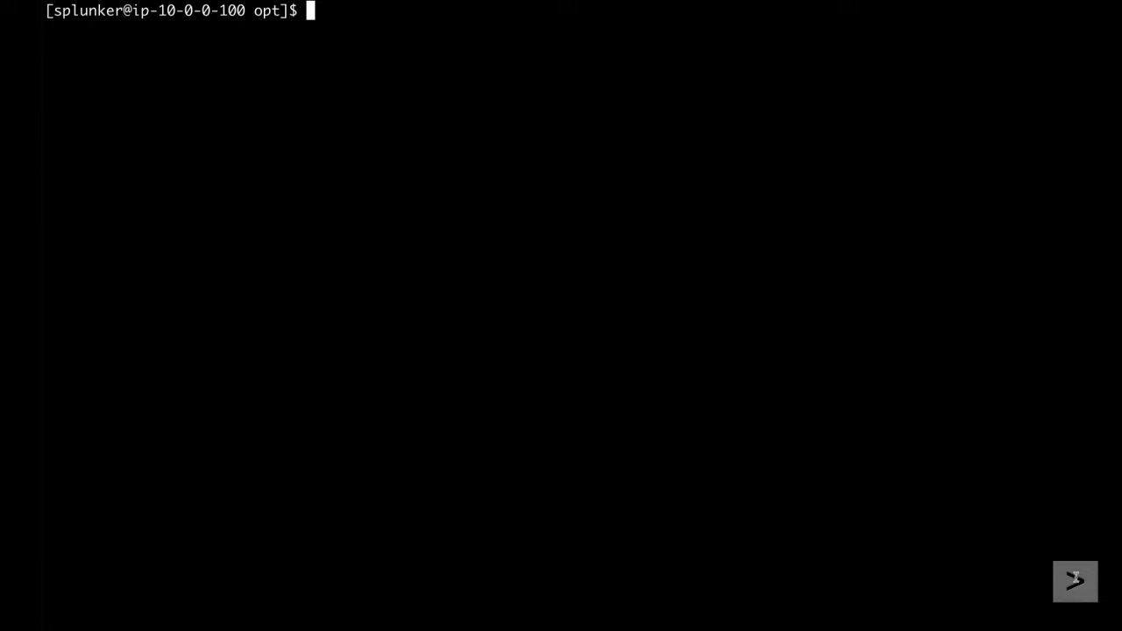
- Extract splunkforwarder-Linux-x86_64.tgz into /opt using sudo tar xvzf
{"action": "type", "text": "sudo tar x"}
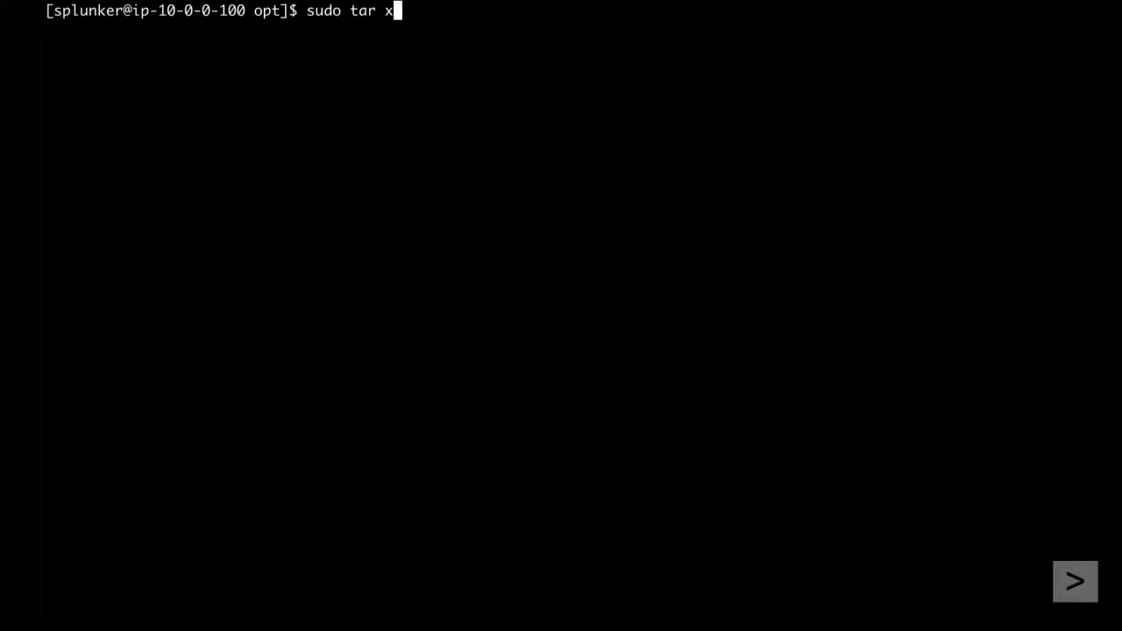
{"action": "type", "text": "vzf splunkforwarder"}
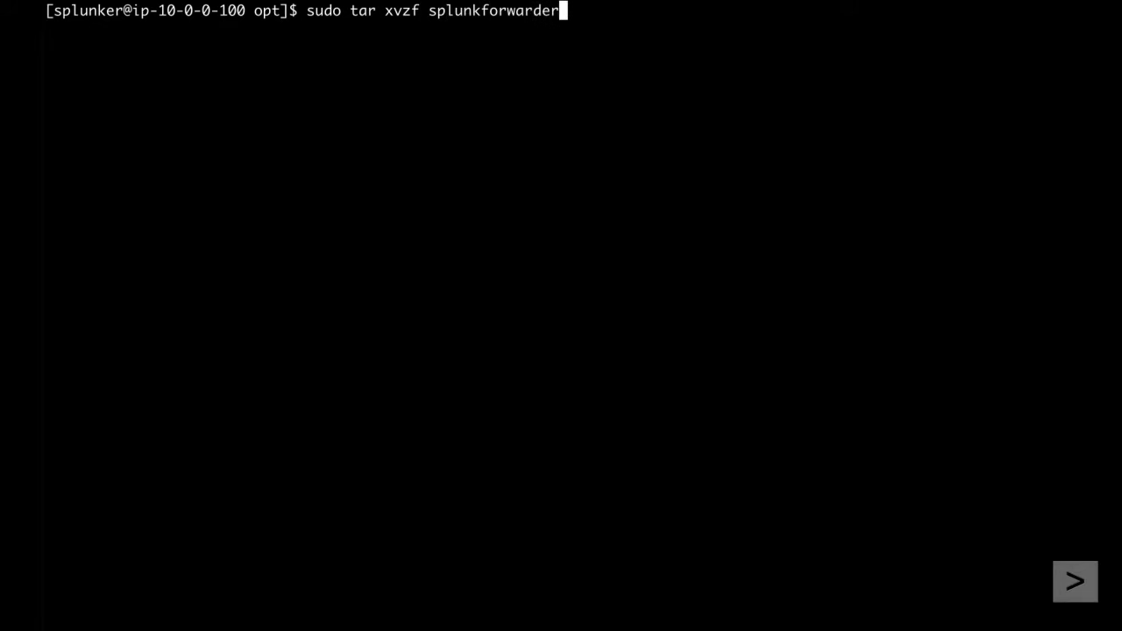
{"action": "type", "text": "-Linux-x86_64.tgz -C /opt"}
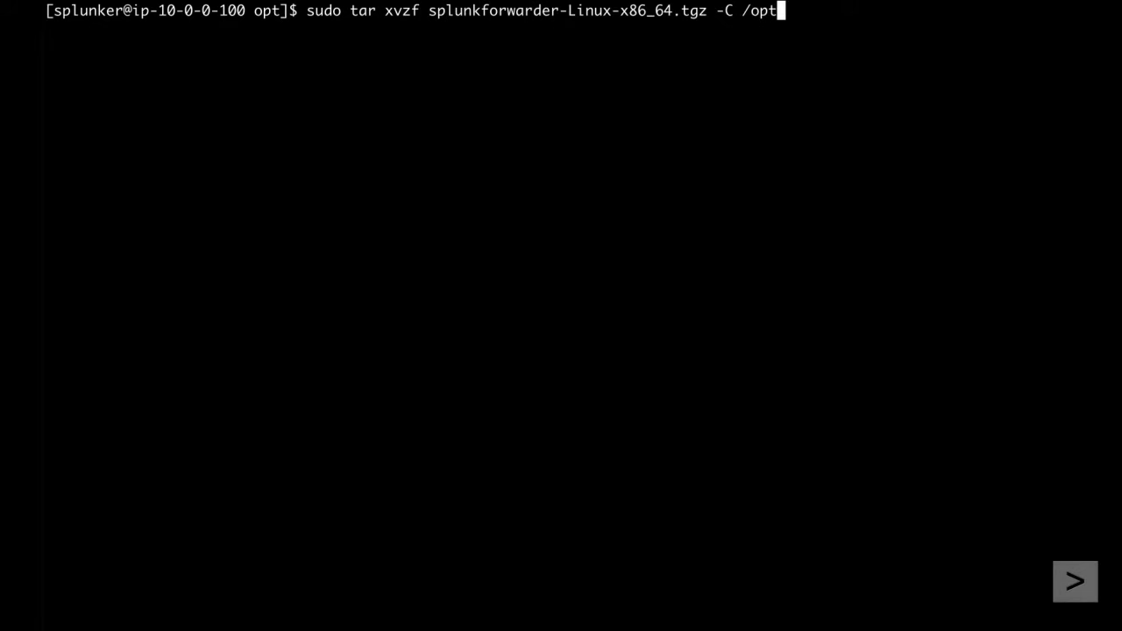
{"action": "key", "text": "Return"}
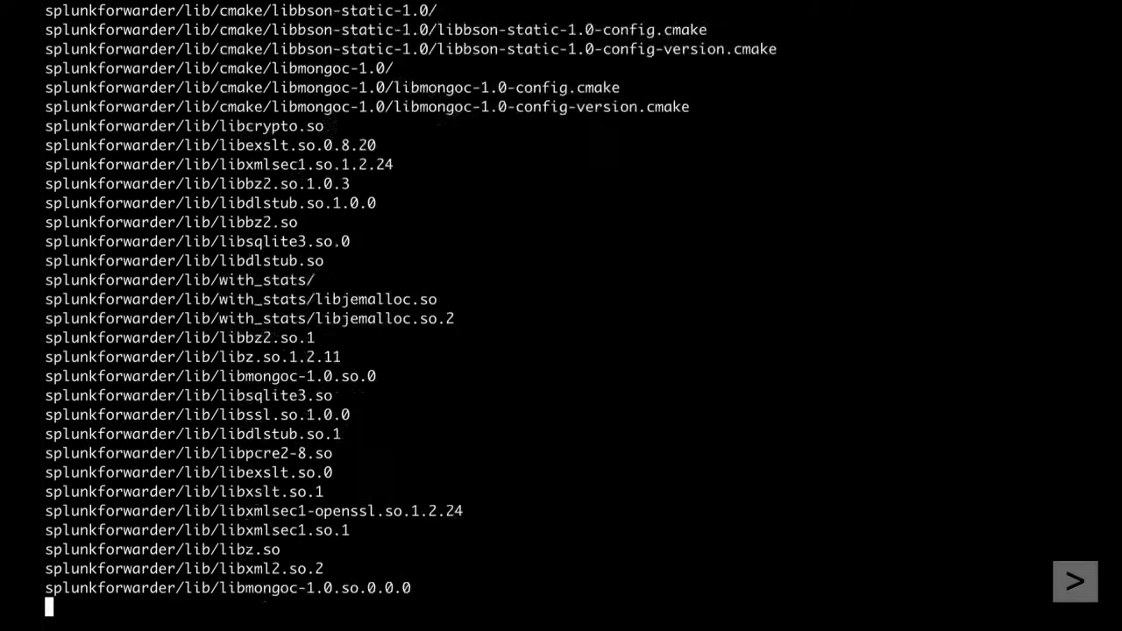
{"action": "scroll", "scroll_direction": "down", "scroll_amount": 3}
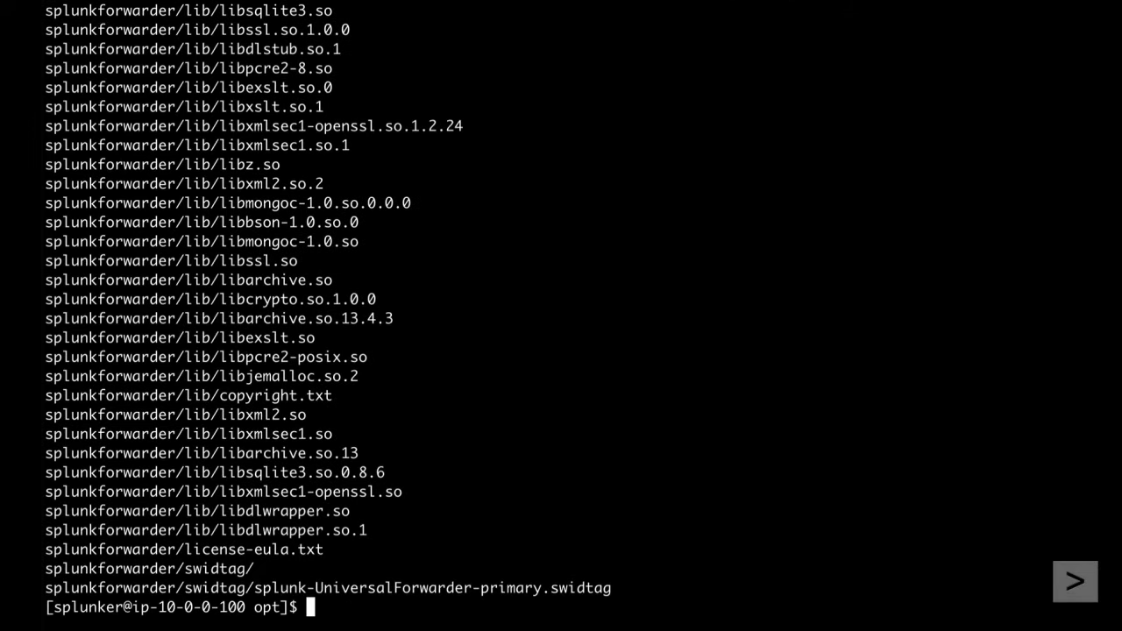
{"action": "type", "text": "cd /opt/splunkforwarder"}
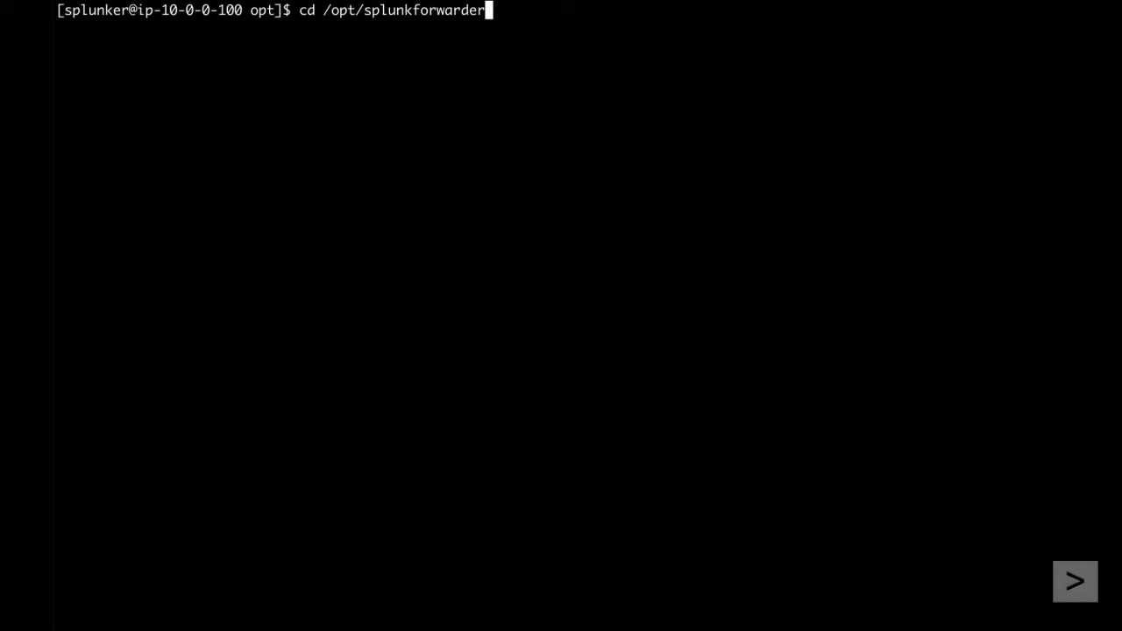
- Start the forwarder with ./splunk start --accept-license and create the admin account
{"action": "key", "text": "Return"}
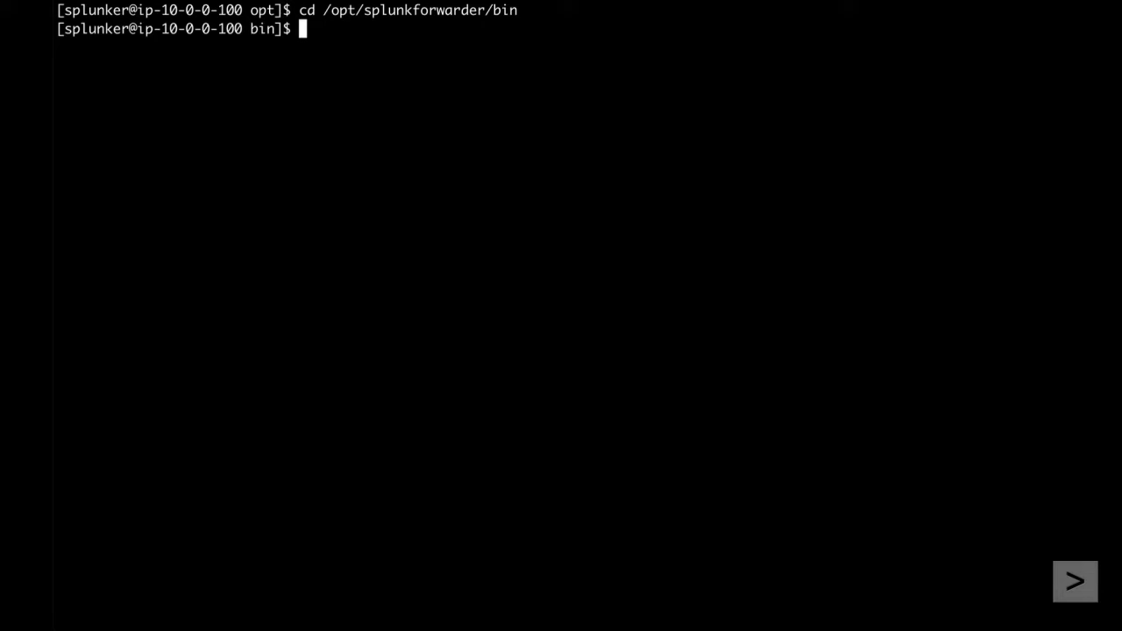
{"action": "type", "text": "./splunk"}
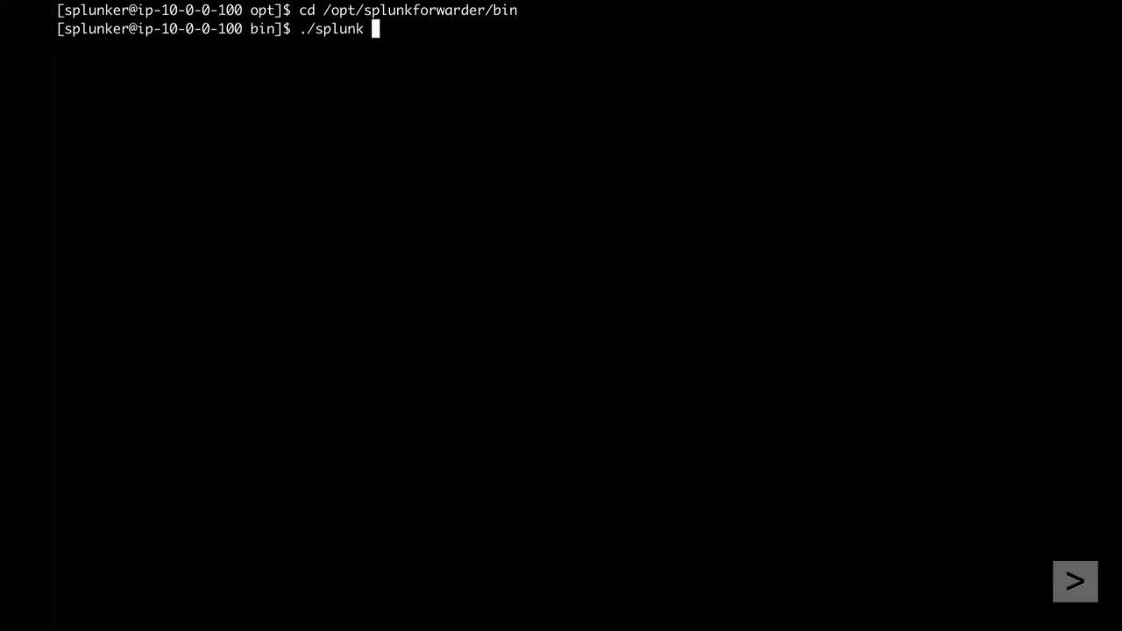
{"action": "type", "text": "start"}
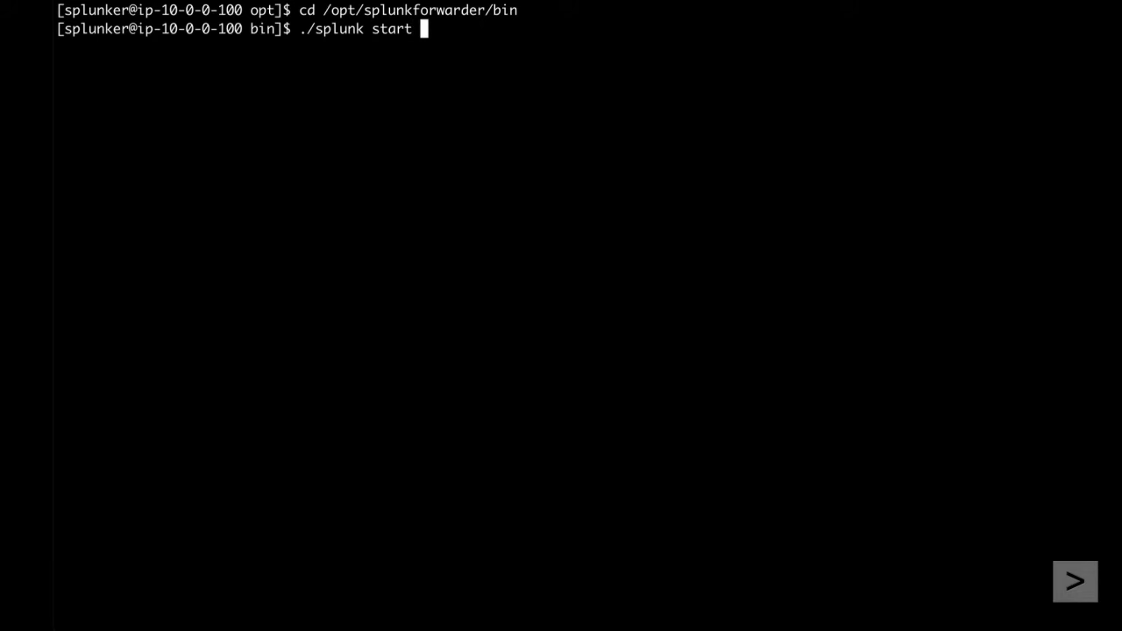
{"action": "type", "text": "--accept-"}
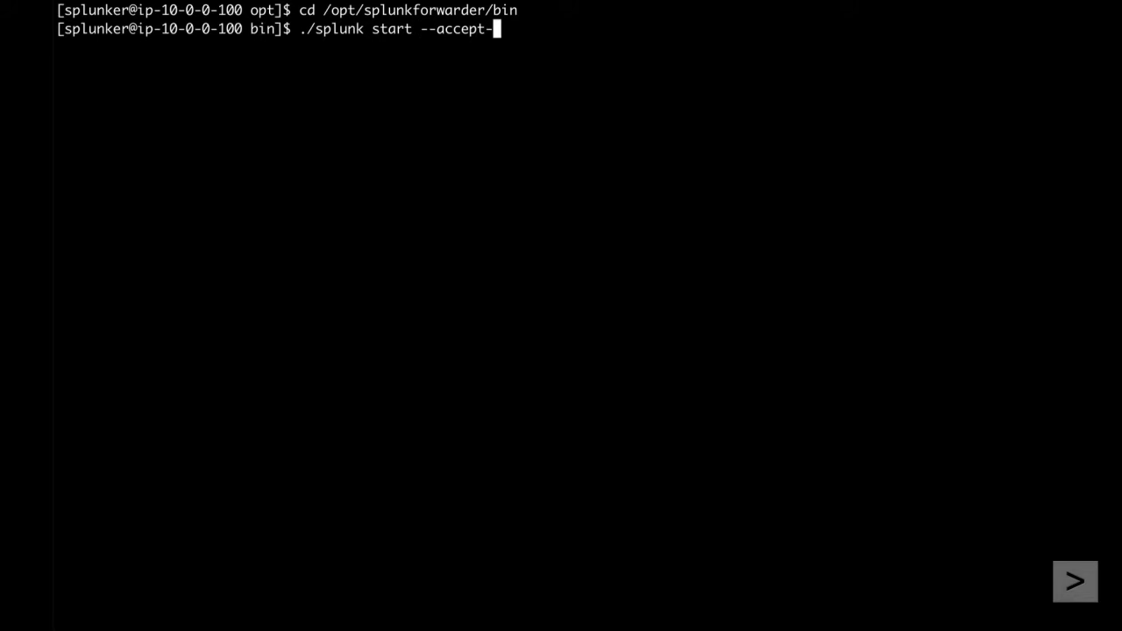
{"action": "type", "text": "license"}
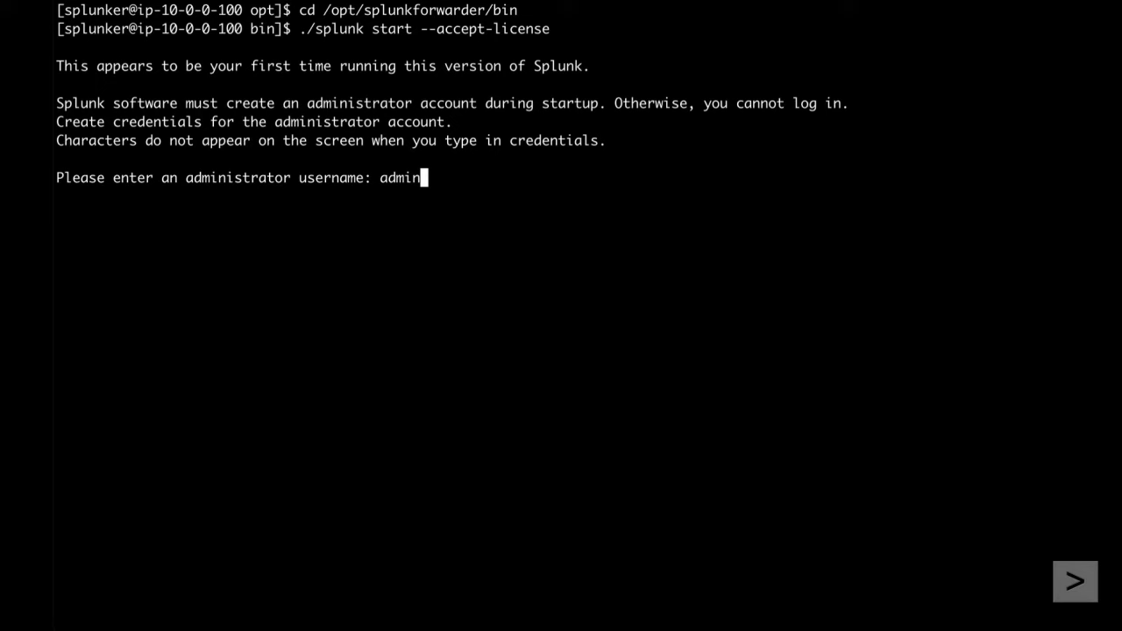
{"action": "key", "text": "Return"}
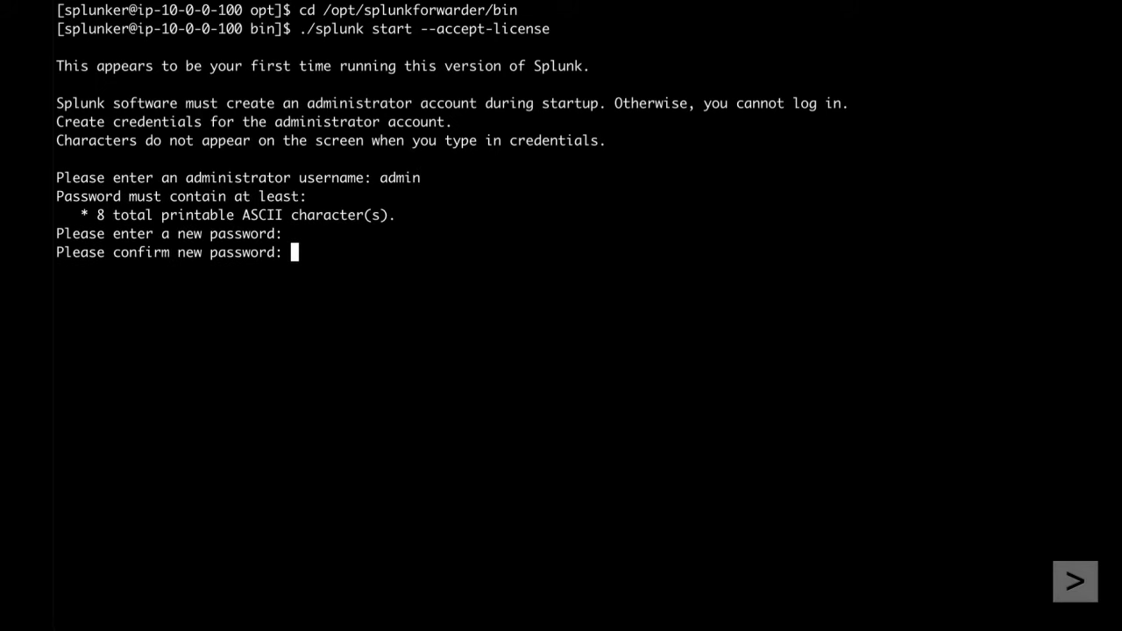
{"action": "key", "text": "Return"}
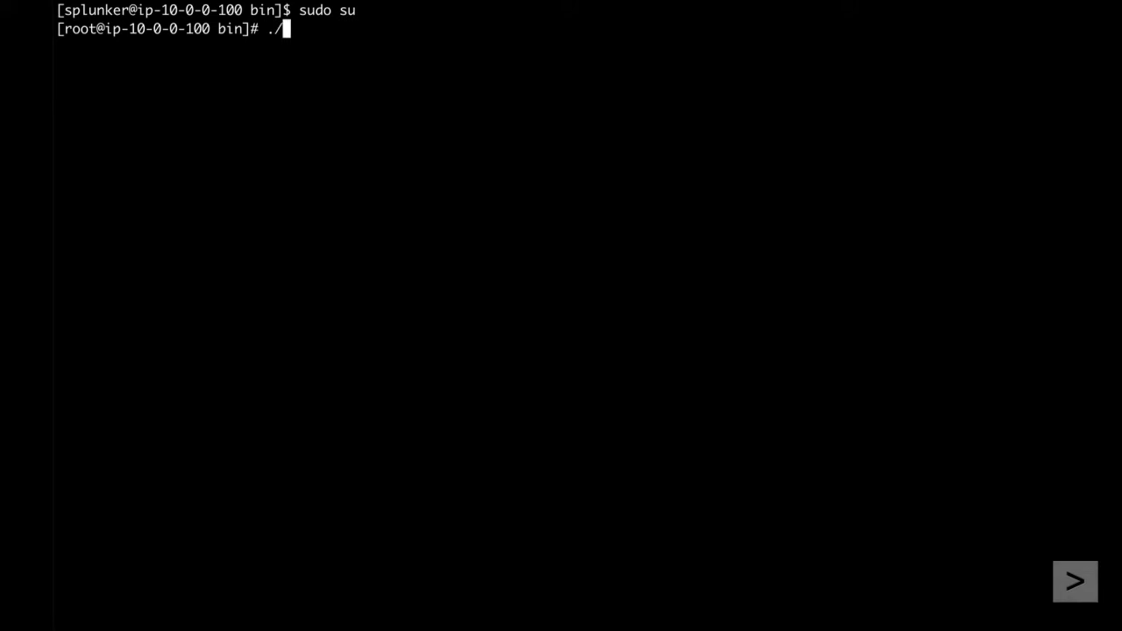
- Enable forwarder boot-start for user splunker, then exit the root shell
{"action": "type", "text": "splunk enable boot-start -user splunker"}
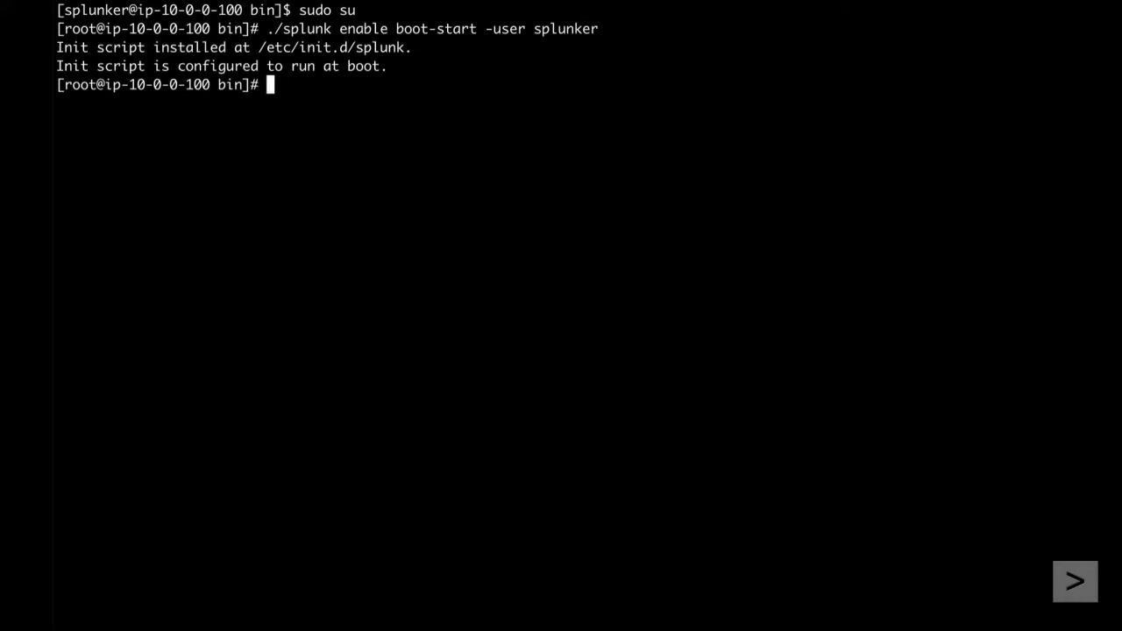
{"action": "type", "text": "exit"}
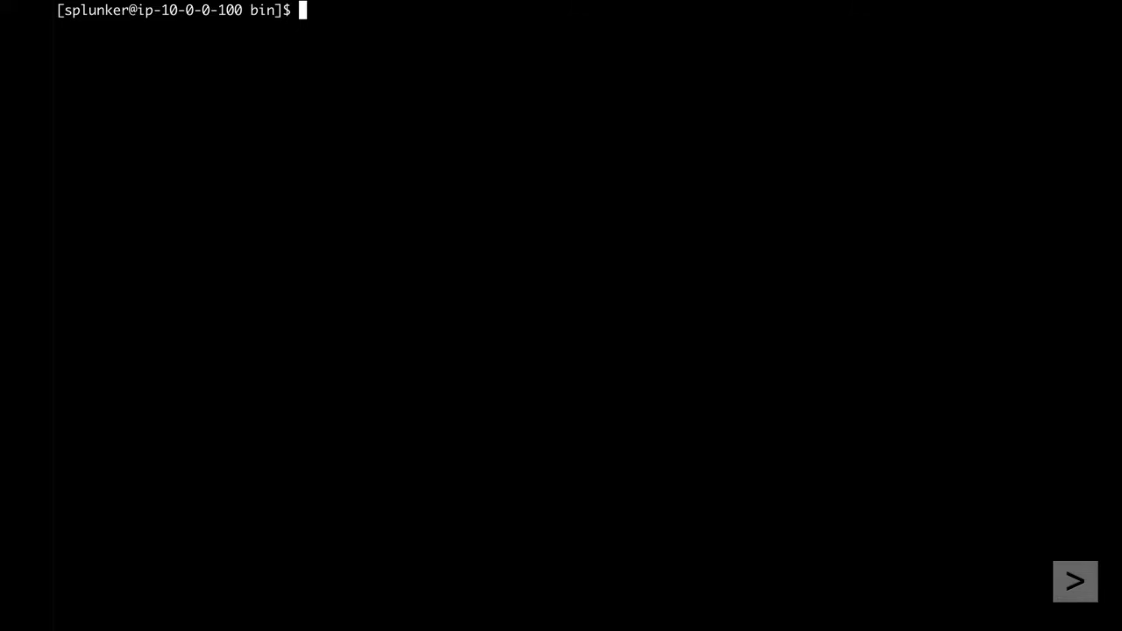
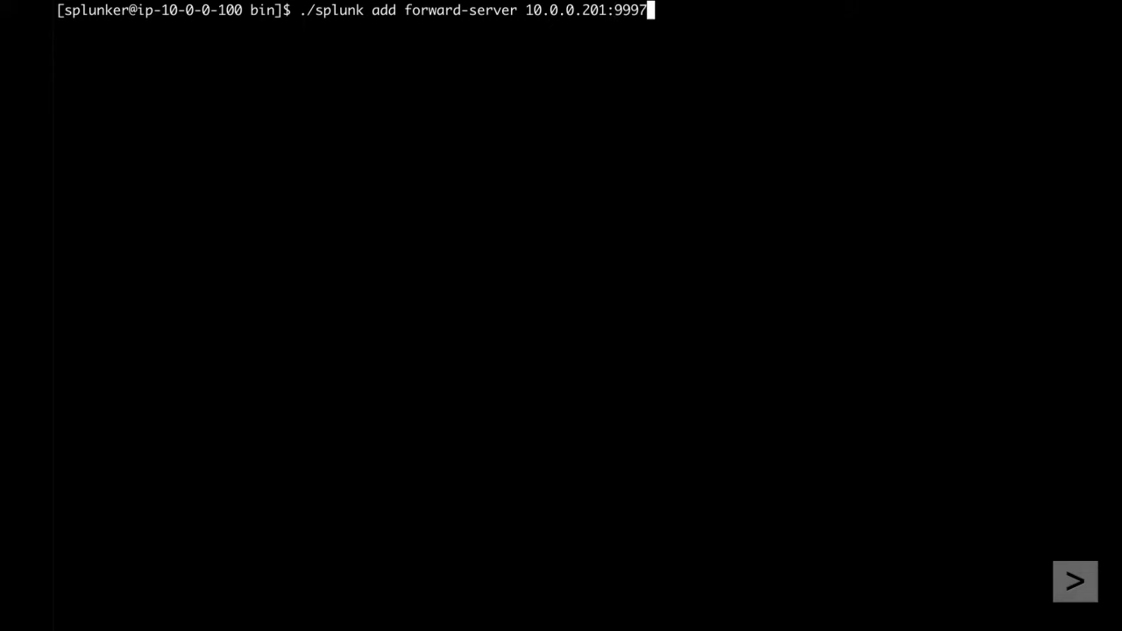
- Add forward-server 10.0.0.201:9997 to the forwarder, authenticating as admin
{"action": "key", "text": "Return"}
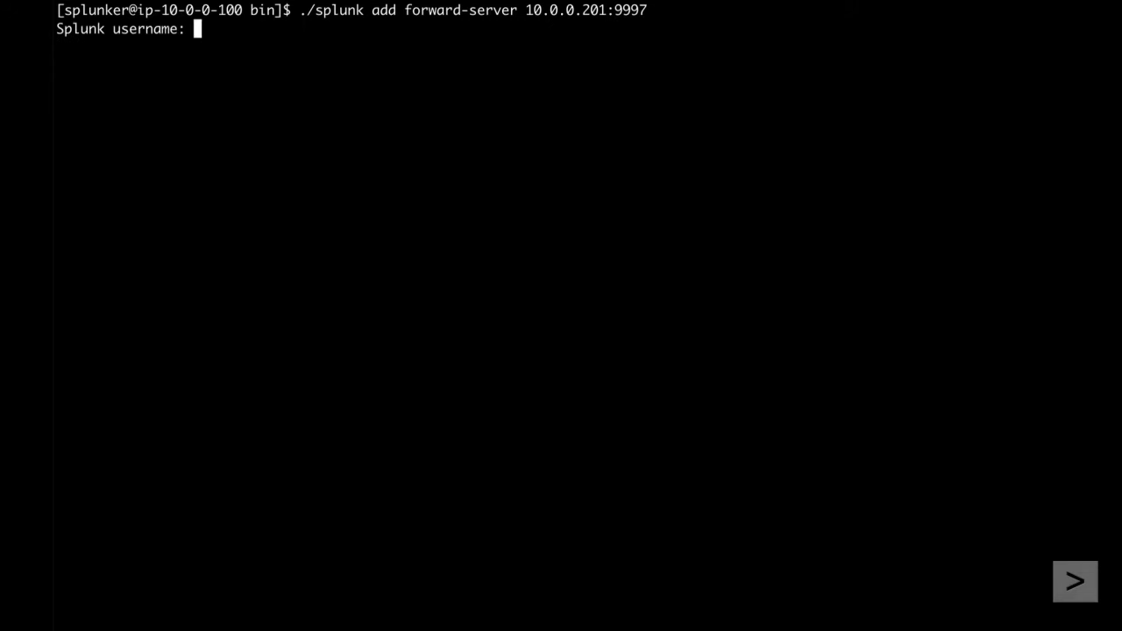
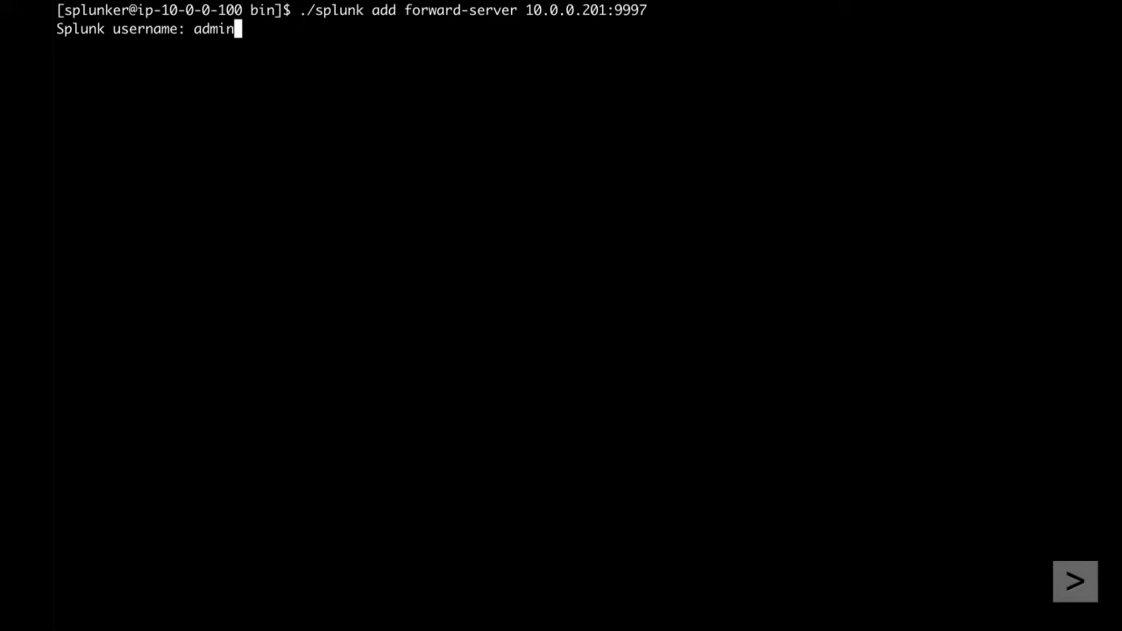
{"action": "key", "text": "Return"}
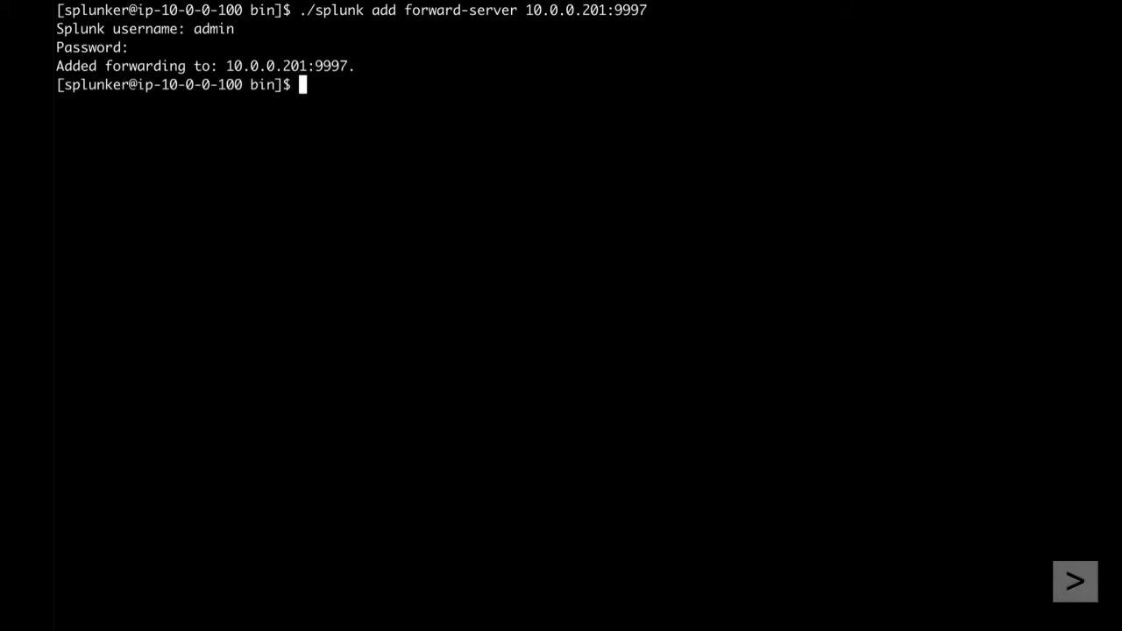
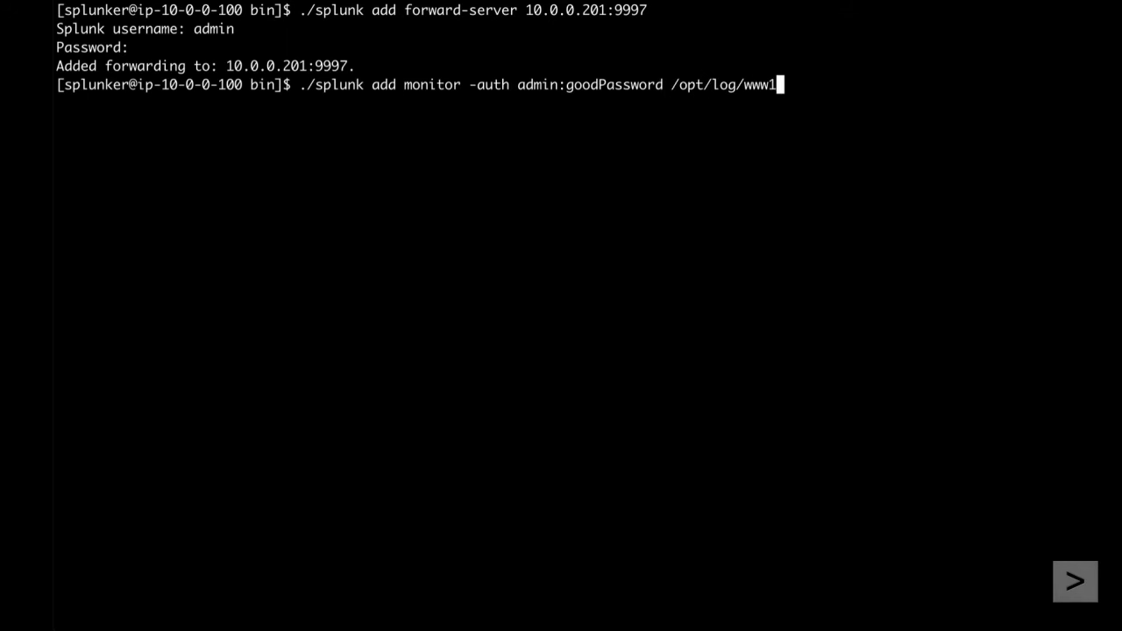
{"action": "key", "text": "Return"}
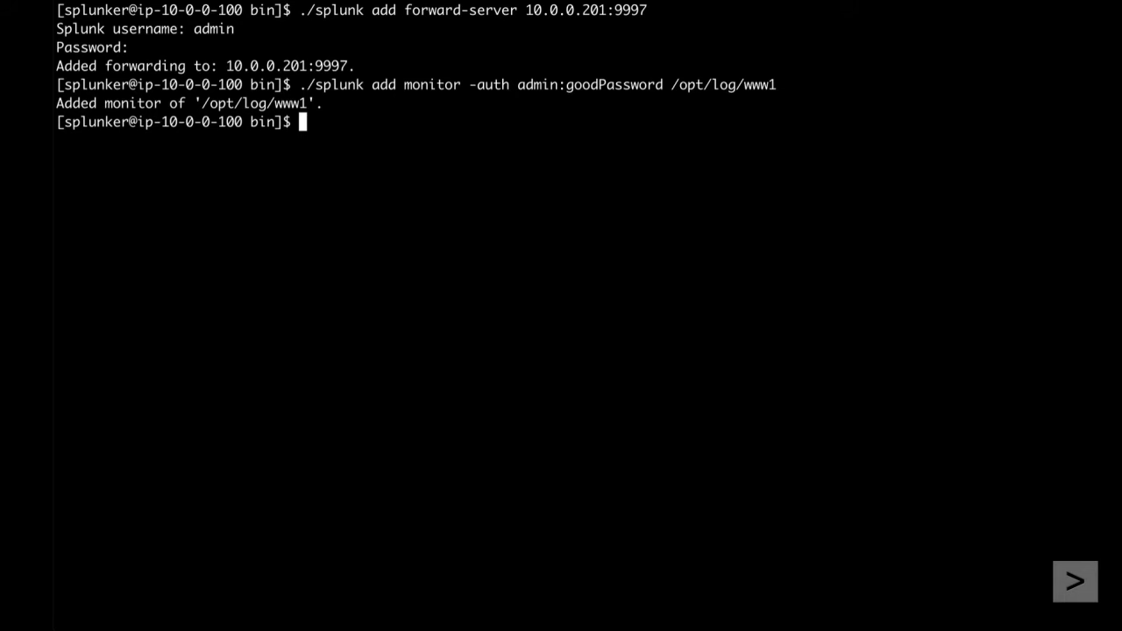
{"action": "left_click", "coordinate": [1075, 581]}
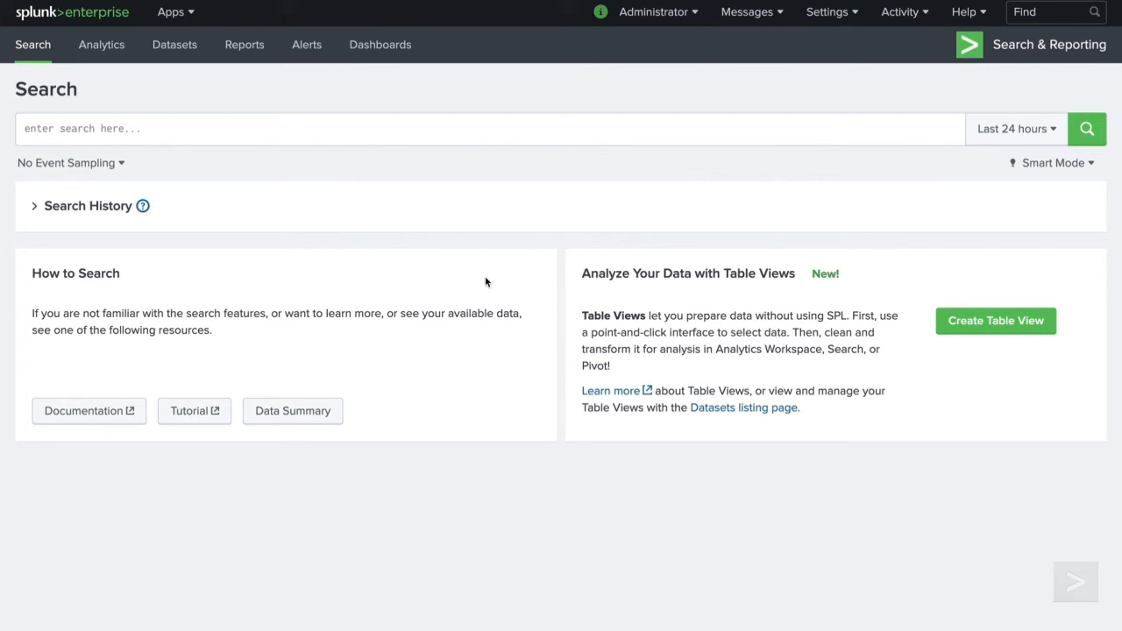
{"action": "mouse_move", "coordinate": [293, 411]}
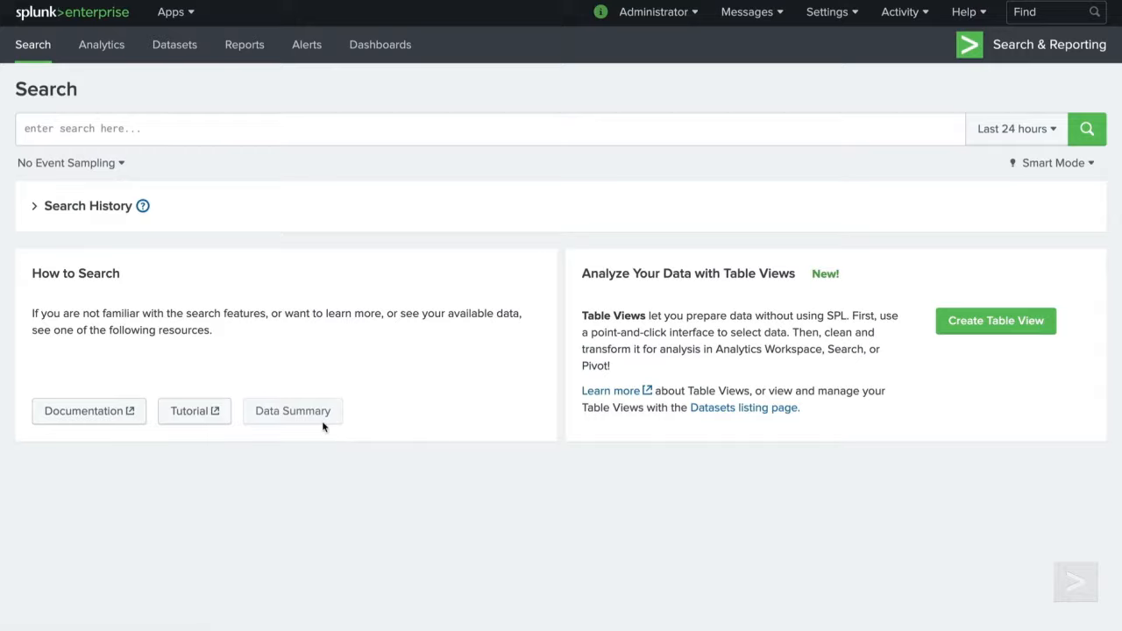
- Open Data Summary from the Search page and view its Sources tab
{"action": "left_click", "coordinate": [293, 411]}
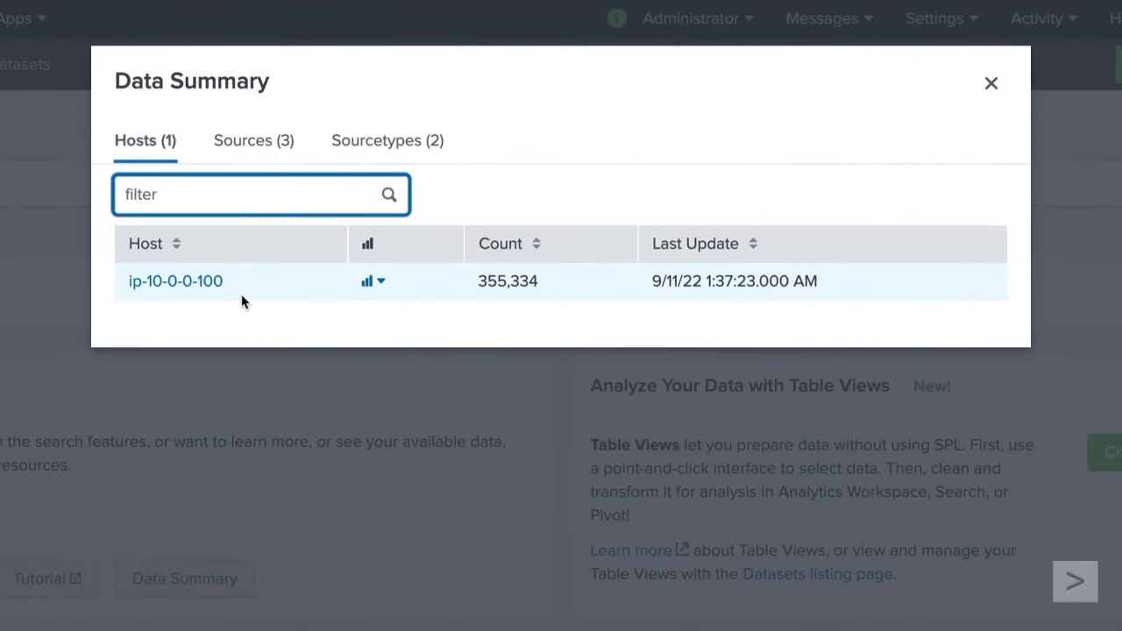
{"action": "left_click", "coordinate": [252, 140]}
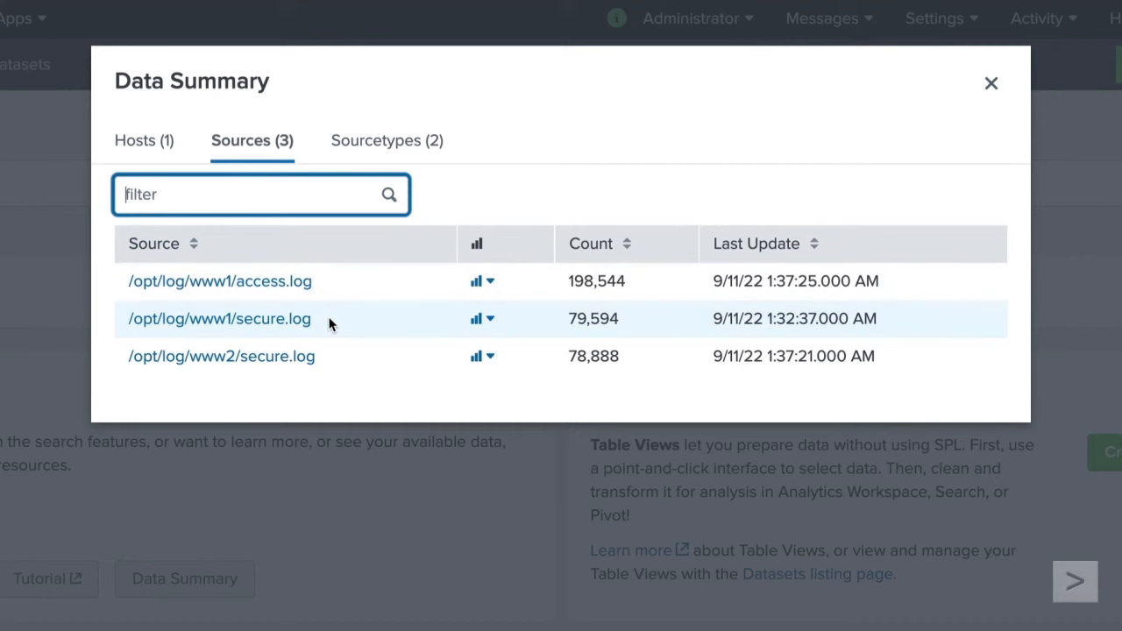